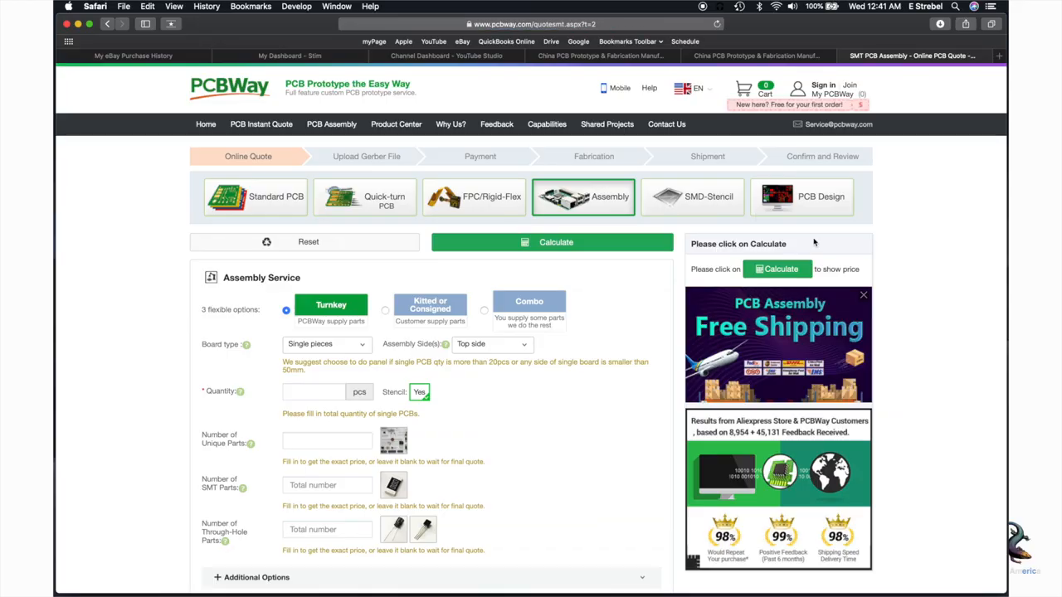
Zoom in on the lower rim, connector block and wire to ink their outlines
scroll(down, 3)
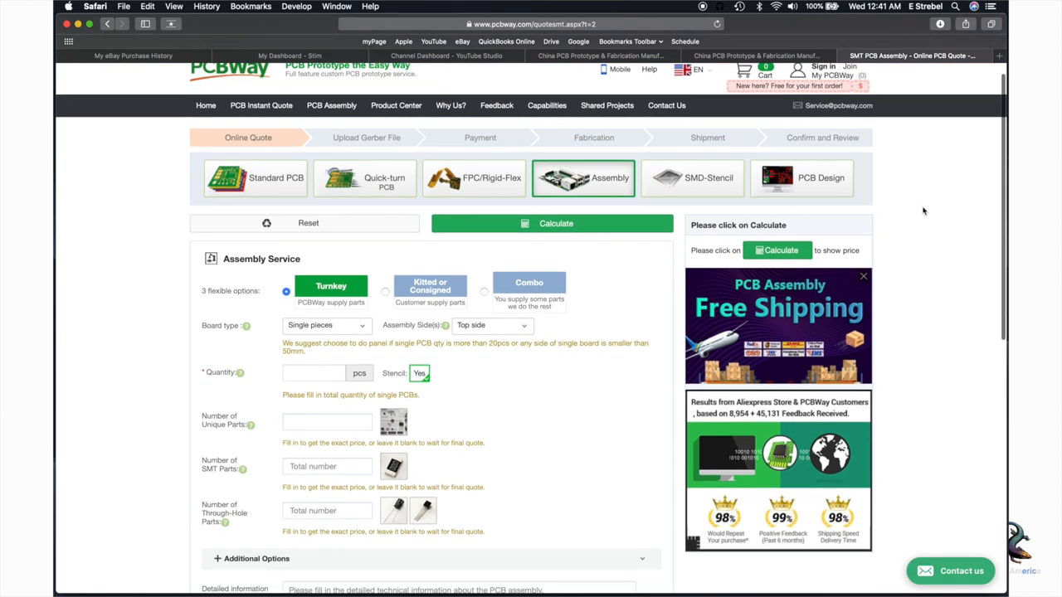
scroll(down, 3)
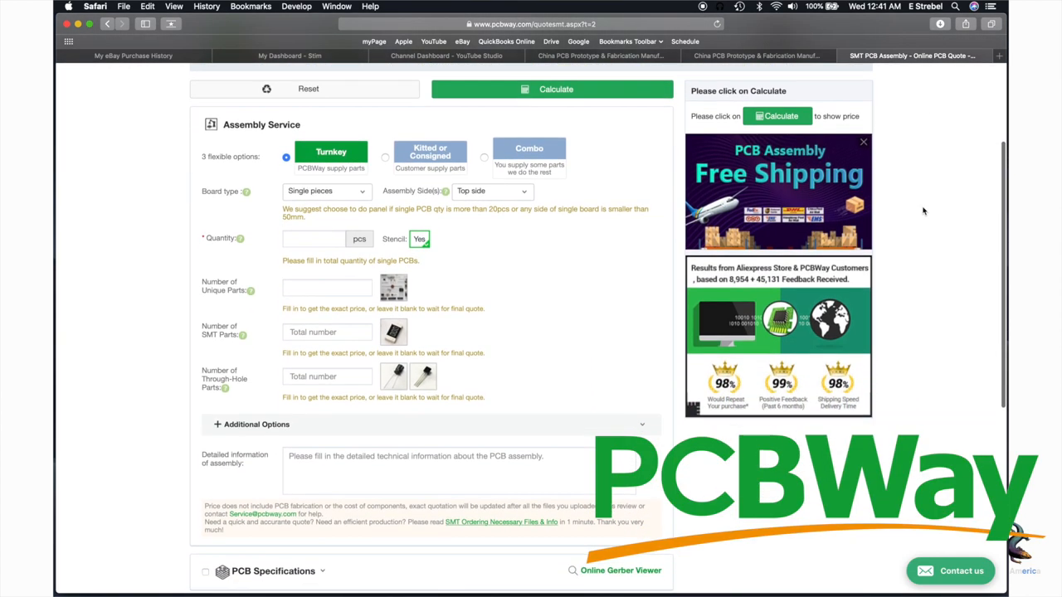
scroll(down, 3)
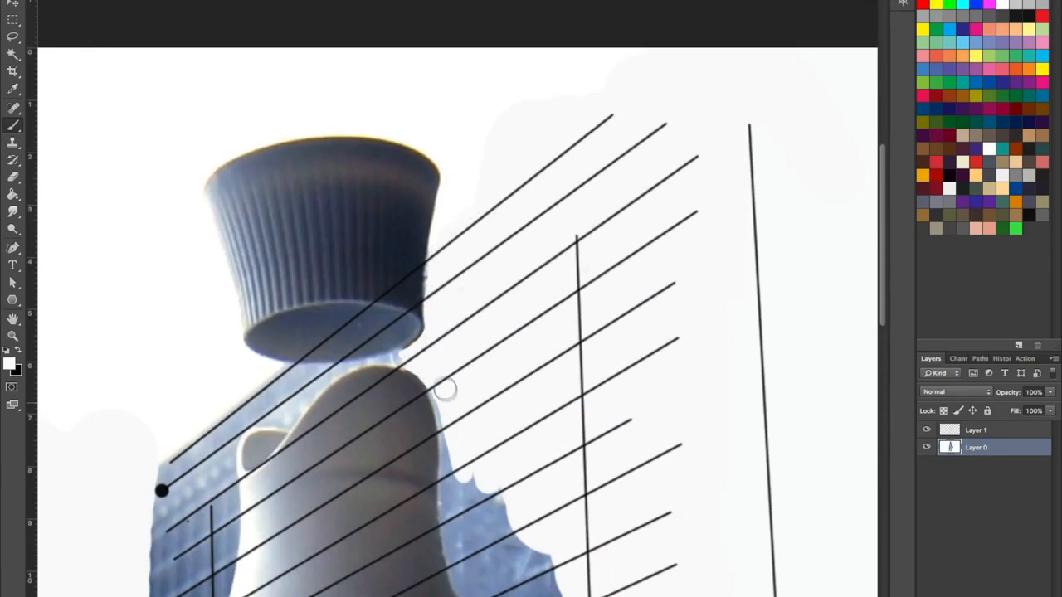
scroll(down, 3)
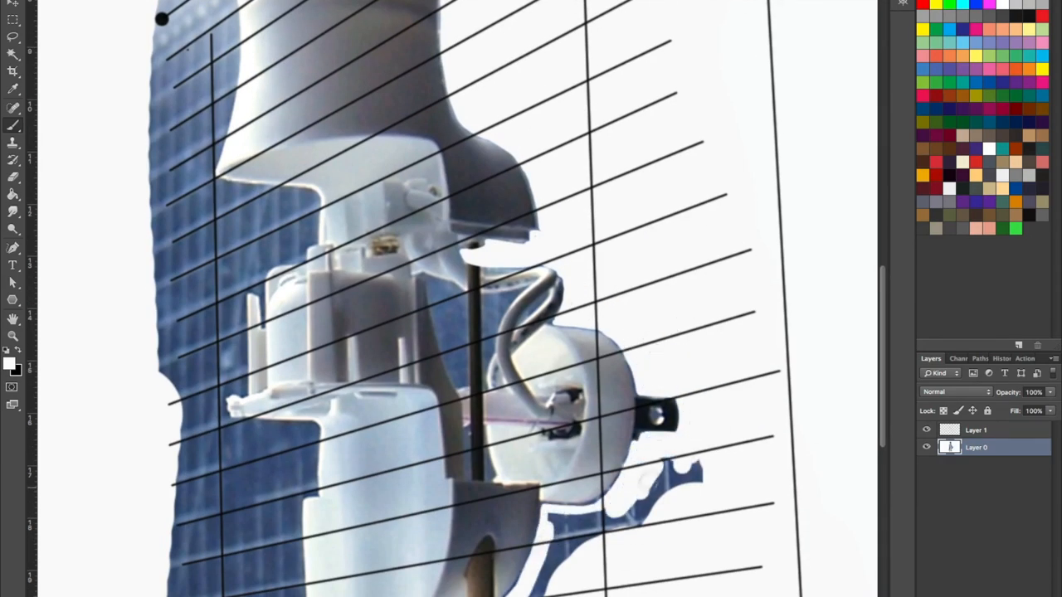
scroll(down, 3)
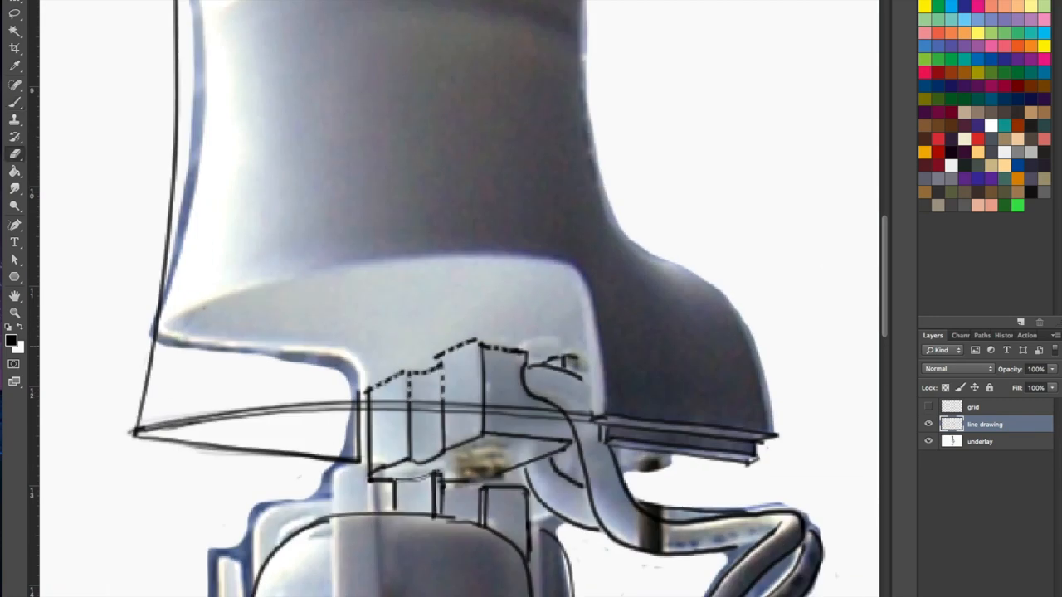
Trace clean outlines of the exploded parts, including the top cup
drag(497, 348, 589, 398)
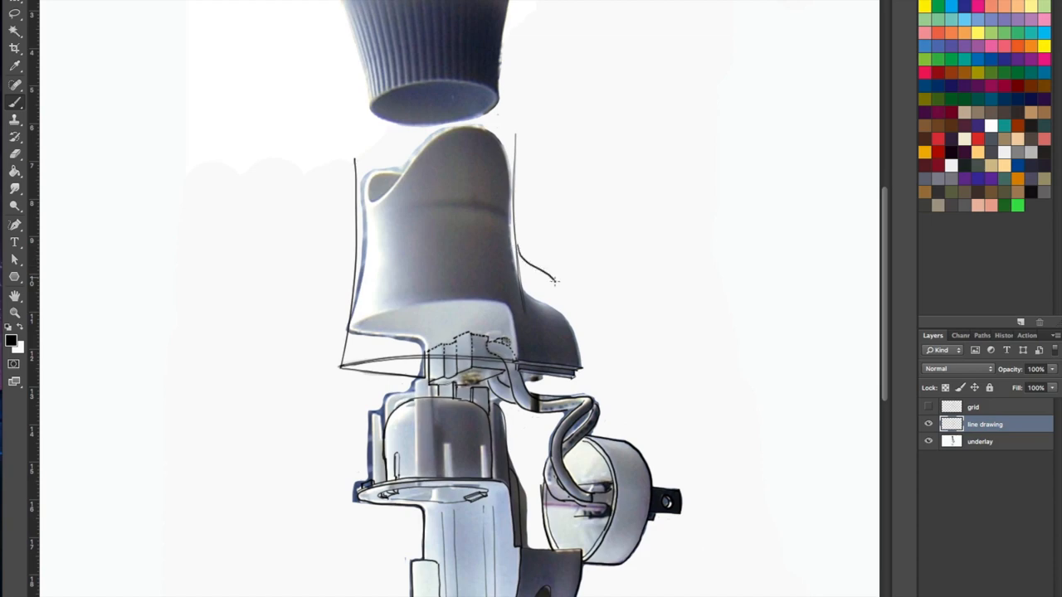
scroll(down, 3)
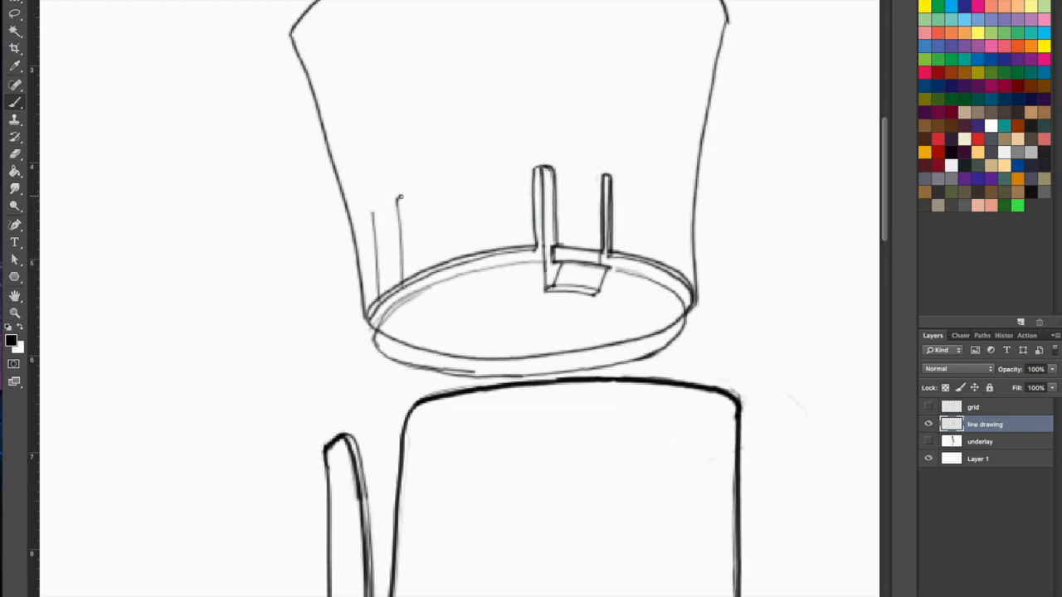
drag(390, 208, 390, 315)
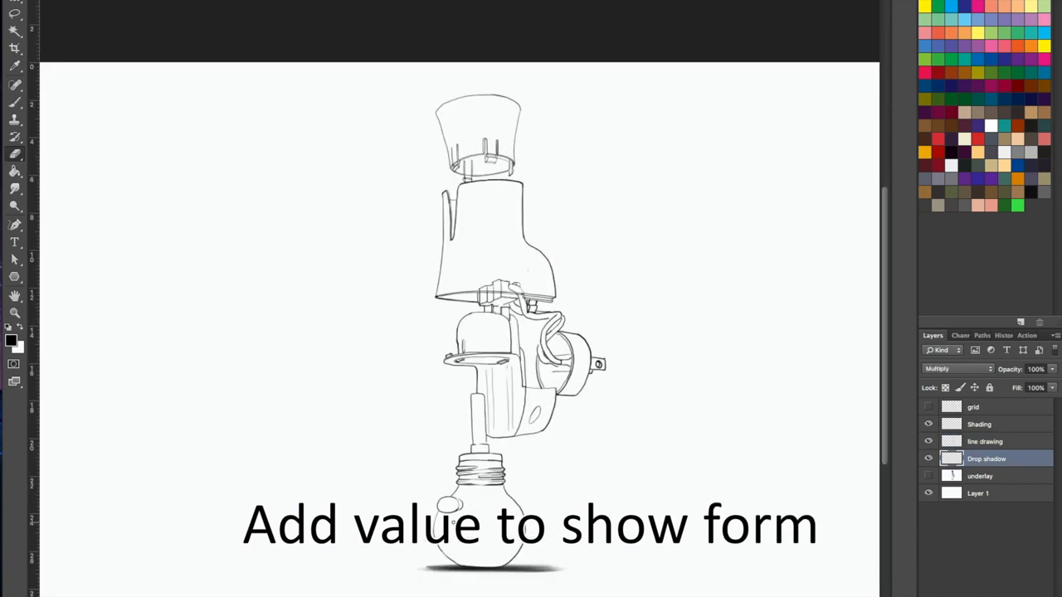
Add a Multiply layer for the soft drop shadow beneath the bottle
click(982, 440)
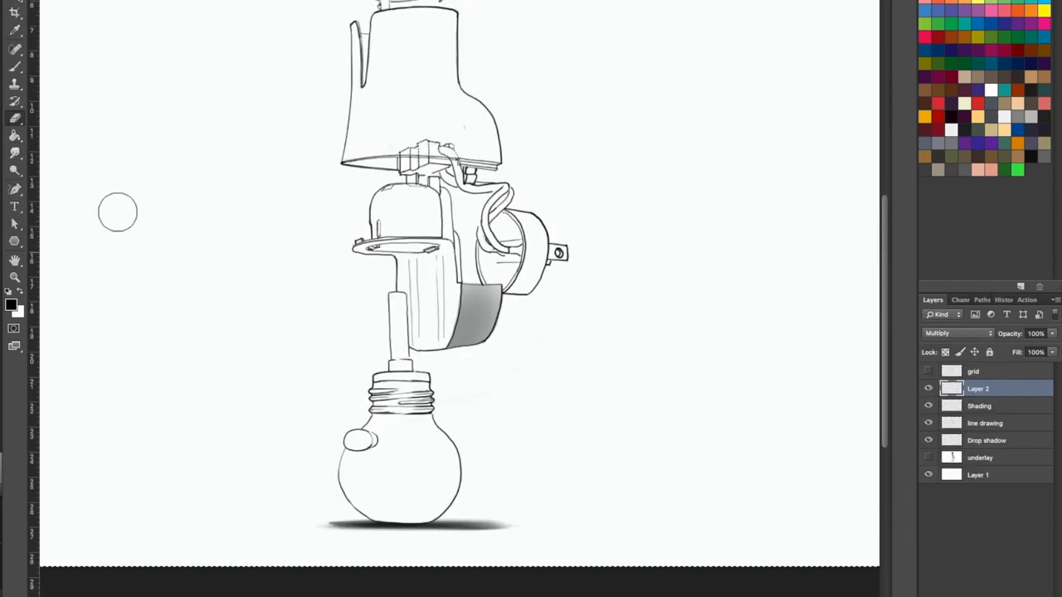
Add a new layer for the grey shading of each part
click(959, 333)
text(Notes)
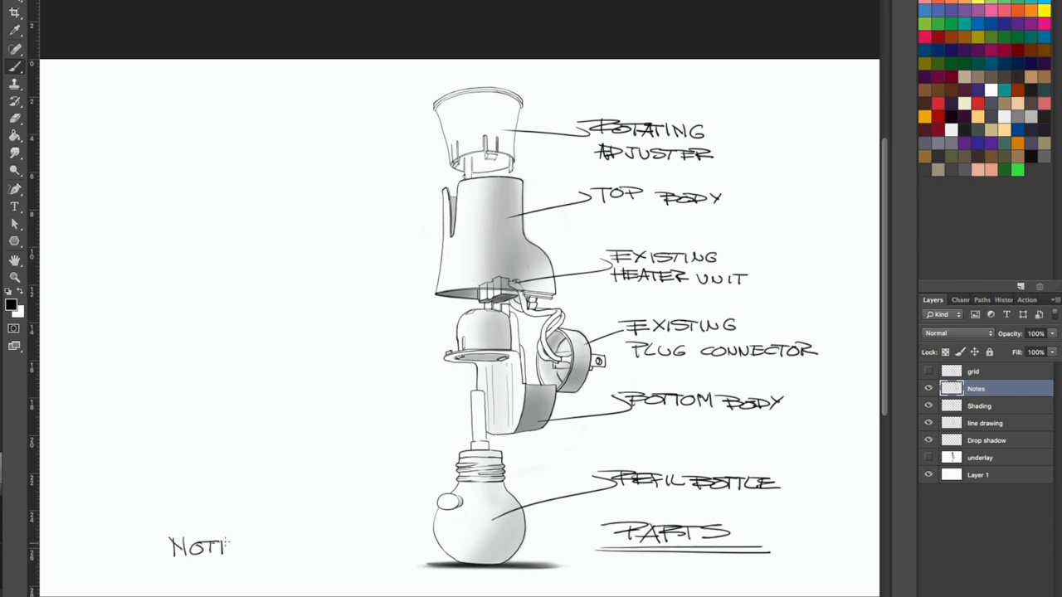
Write notes: 'ADJUSTER IS INSERTED FROM TOP WITH', 'TOP BODY SNAPS INTO BOTTOM BODY', 'HOPEFULLY NO SCREWS'
text(ADJUSTER IS INSERTED FROM TOP WITH SNAP FEATURE)
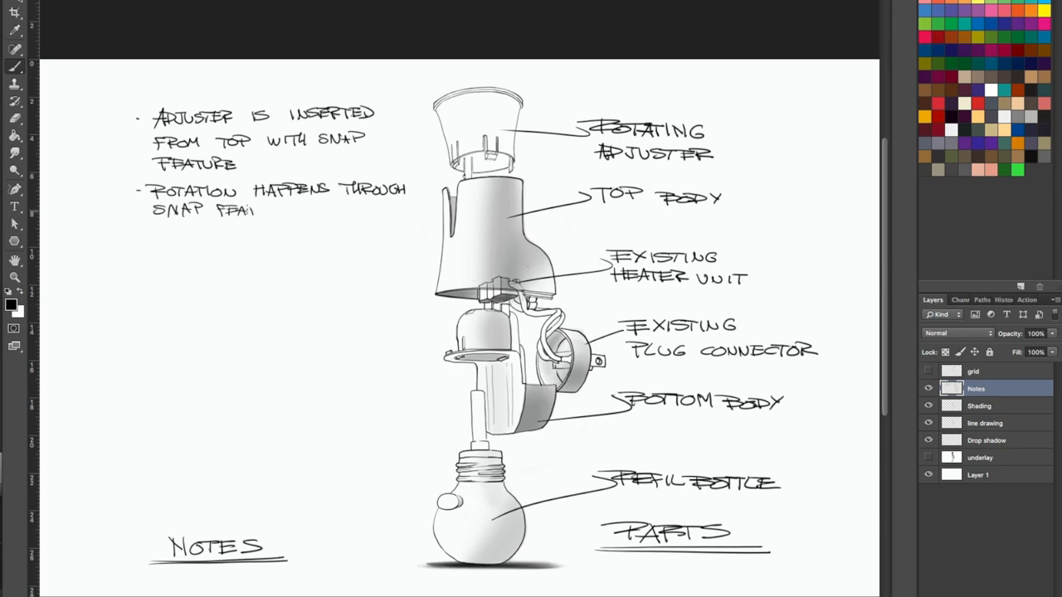
text(TOP BODY SNAPS INTO BOTTOM BODY)
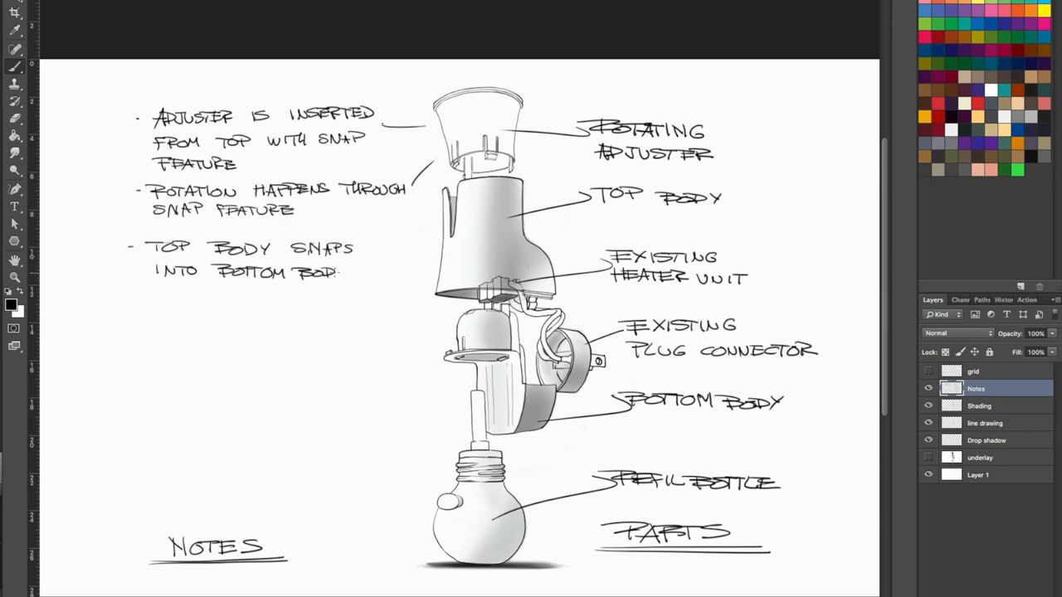
text(HOPEFULLY NO SCREWS (SONIC/SO)
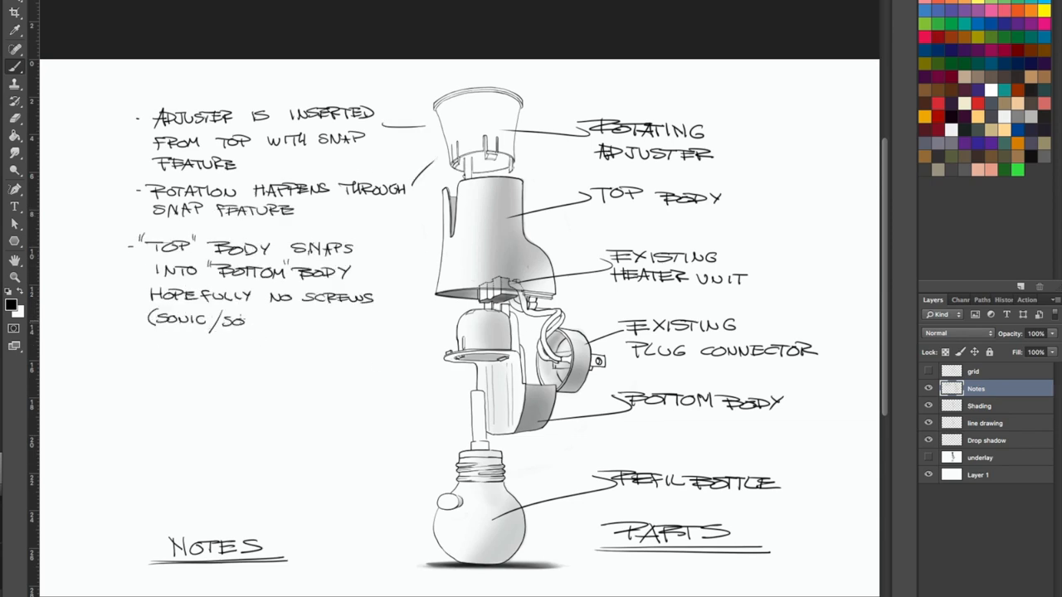